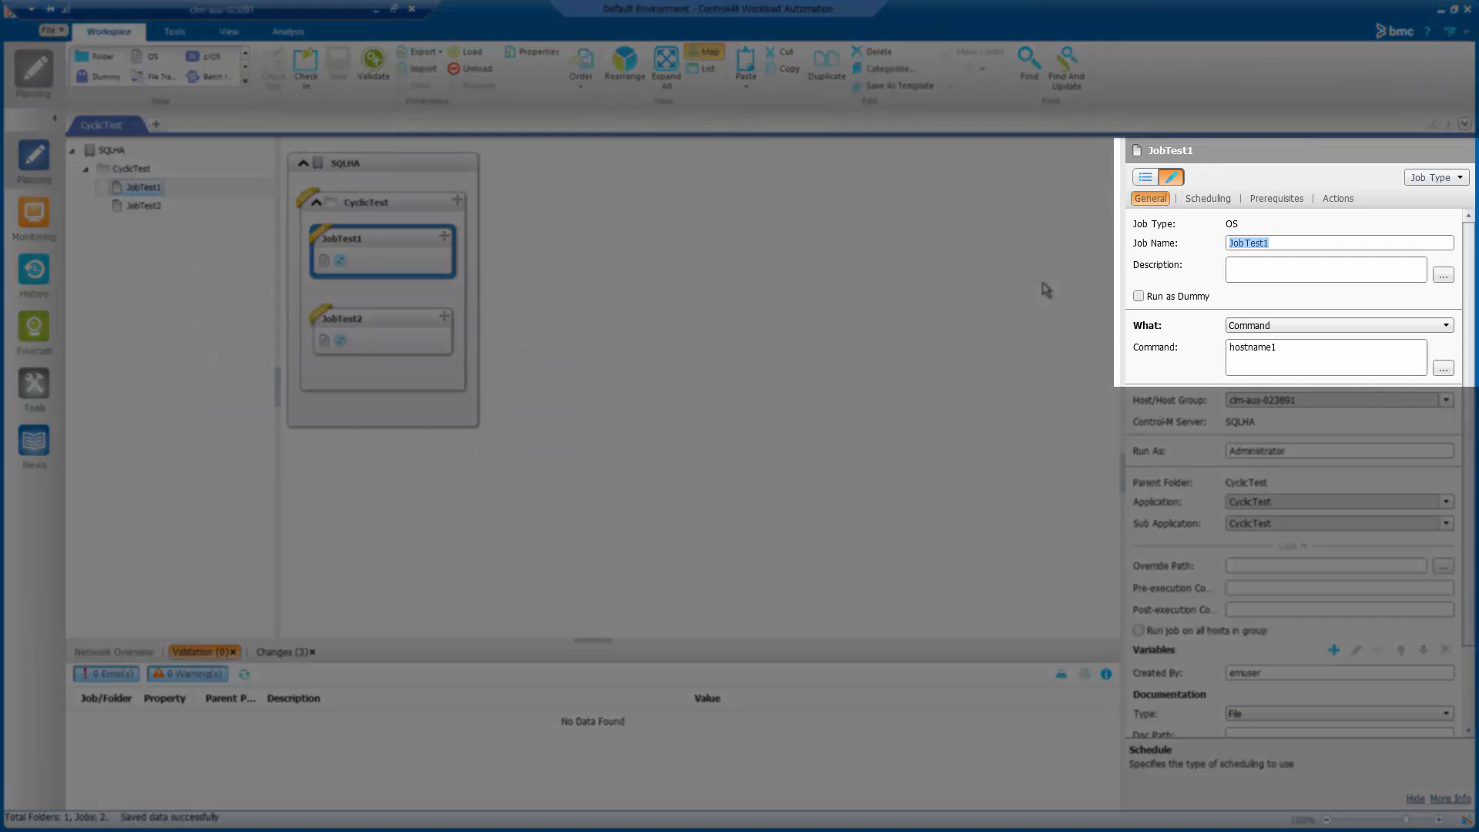
Step: Review JobTest1's cyclic every-minute schedule (max 4 reruns) and stop-cyclic-after-3-failures action, then select JobTest2
click(1325, 346)
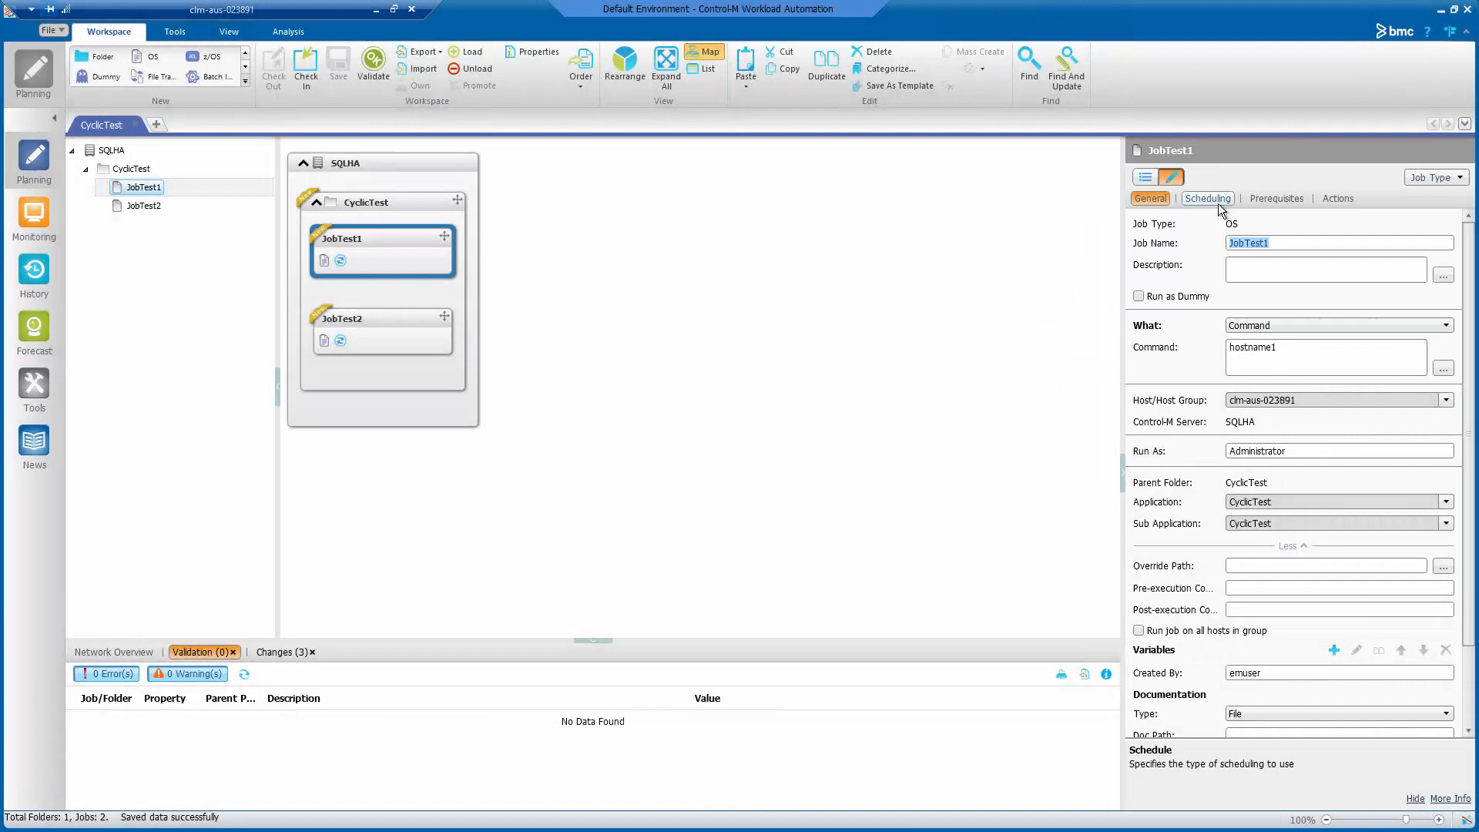
click(1207, 199)
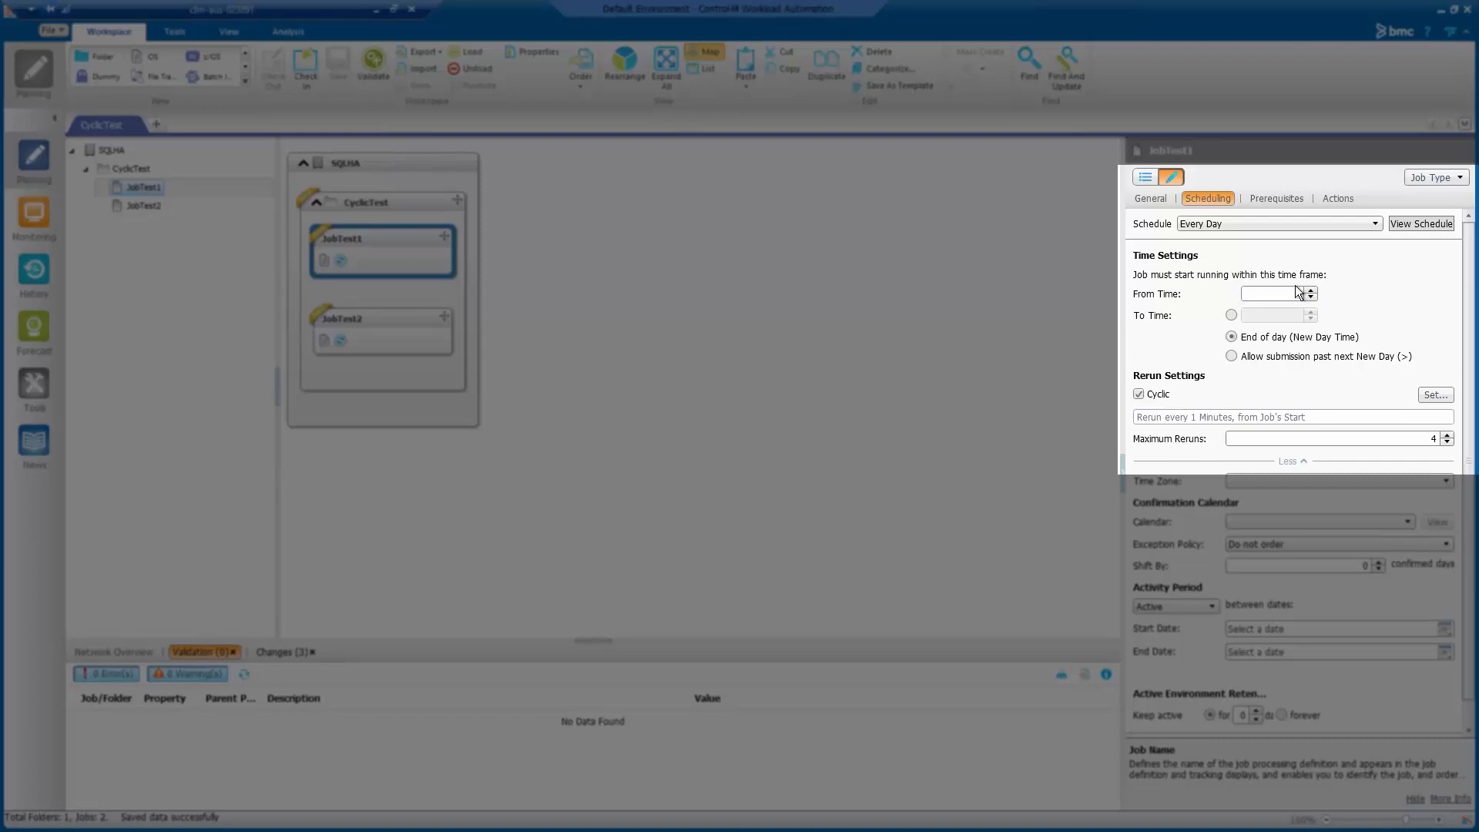
click(1337, 198)
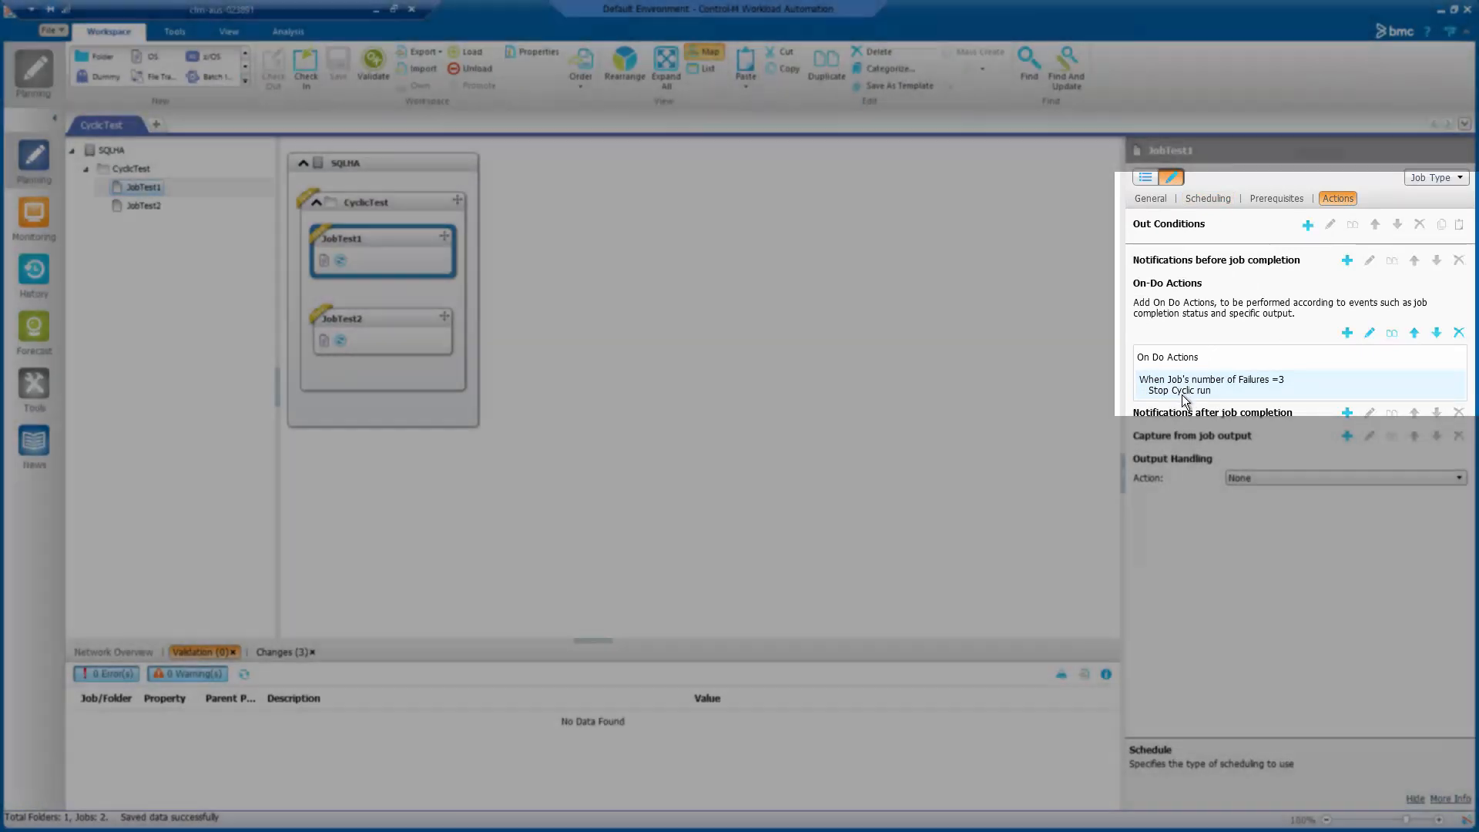
click(382, 330)
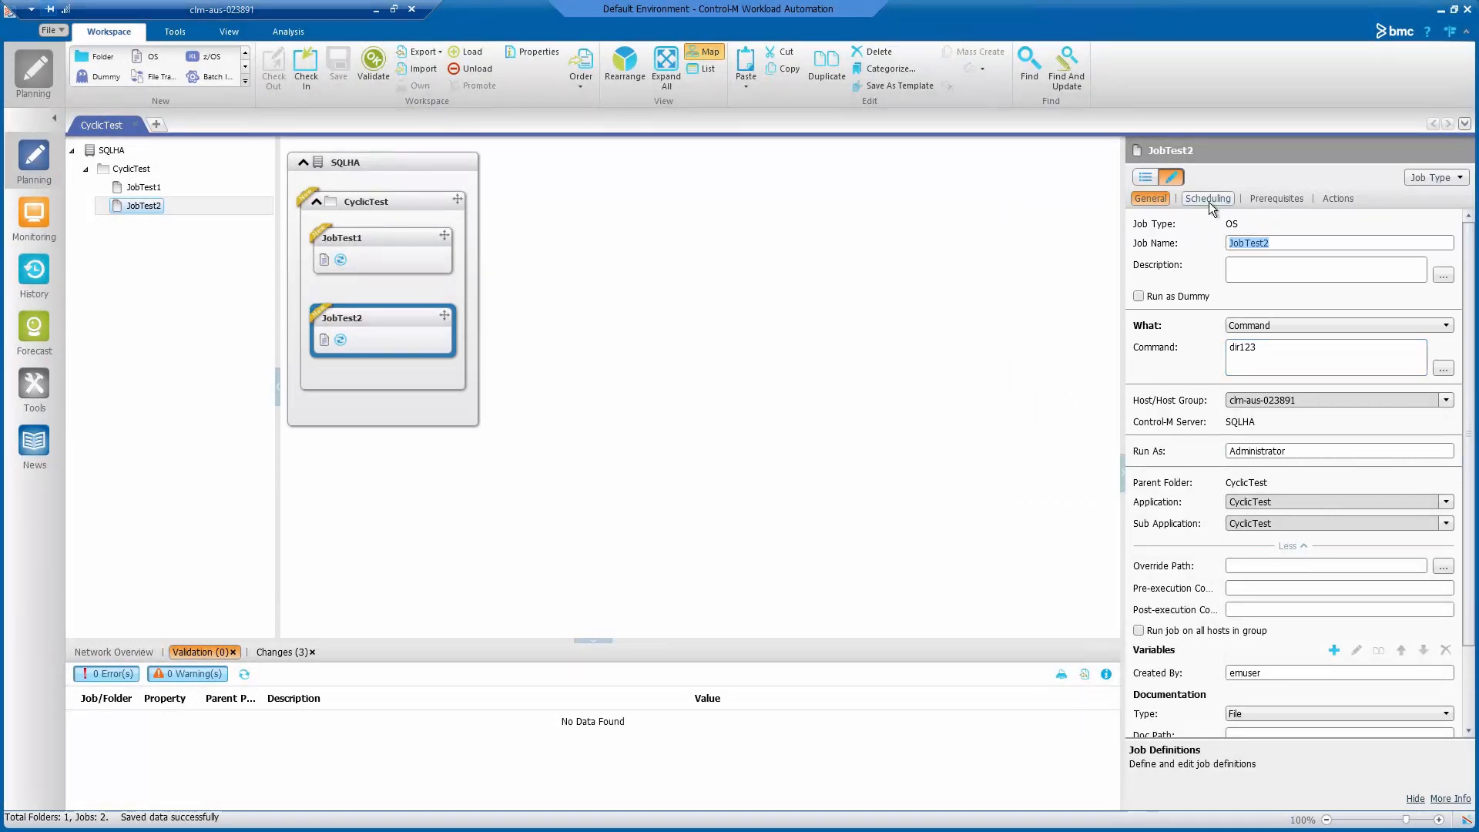
Step: Review JobTest2's cyclic every-minute schedule with max 4 reruns and its rerun-after-2-failures action
click(1207, 198)
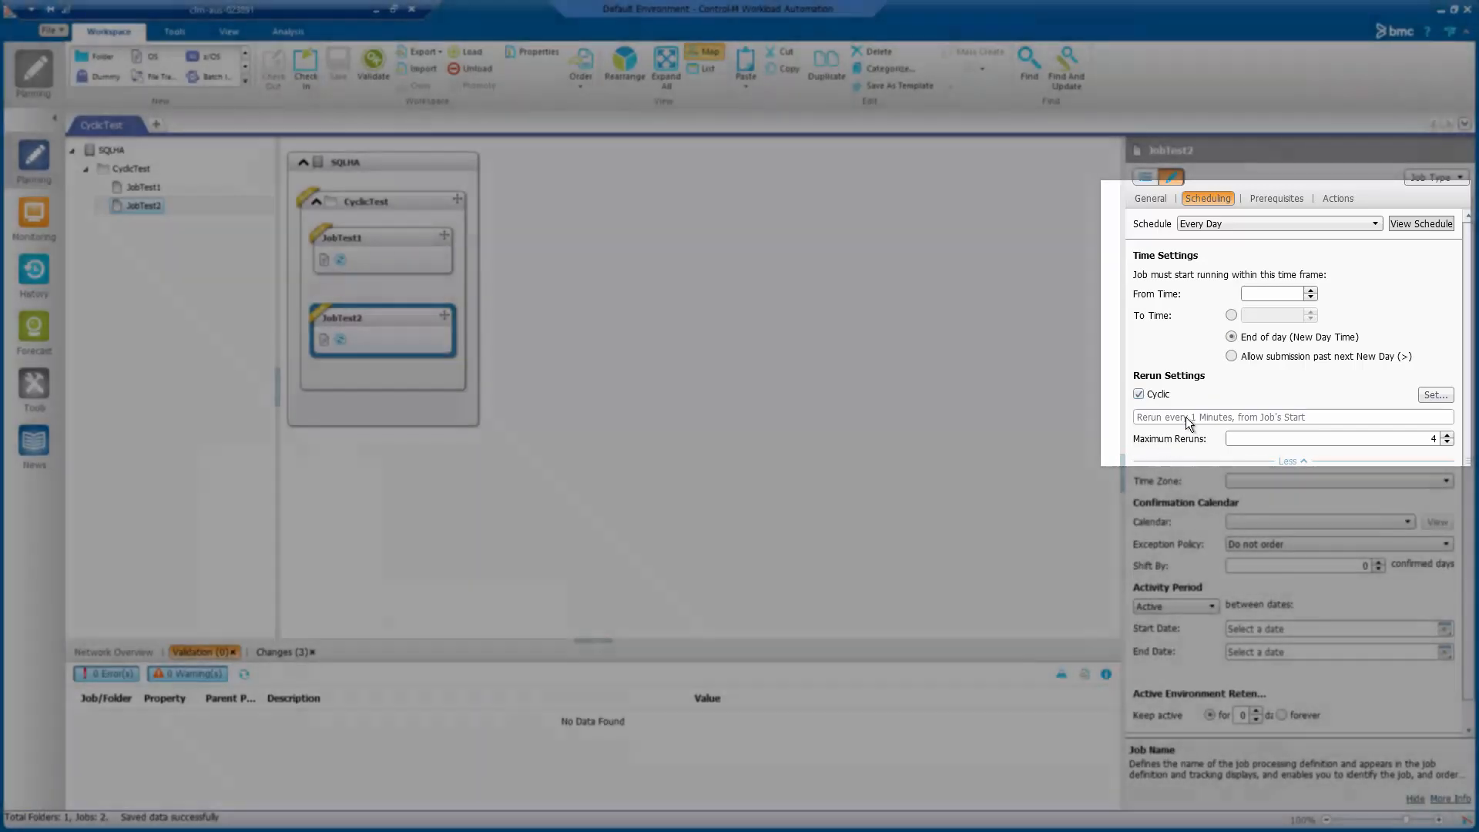
click(1337, 199)
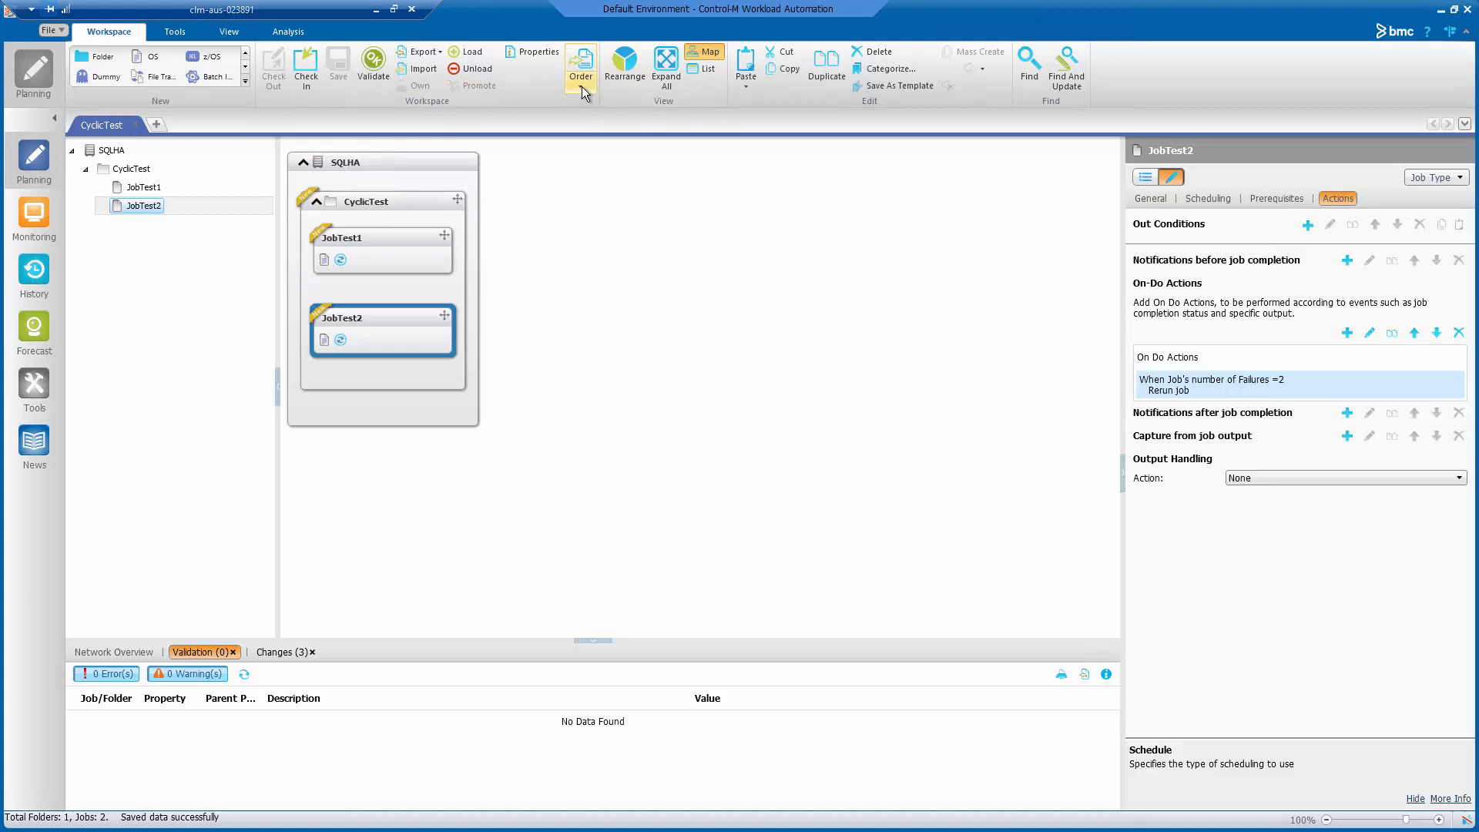
Step: Order the whole CyclicTest workspace and dismiss the ordering progress report
click(579, 67)
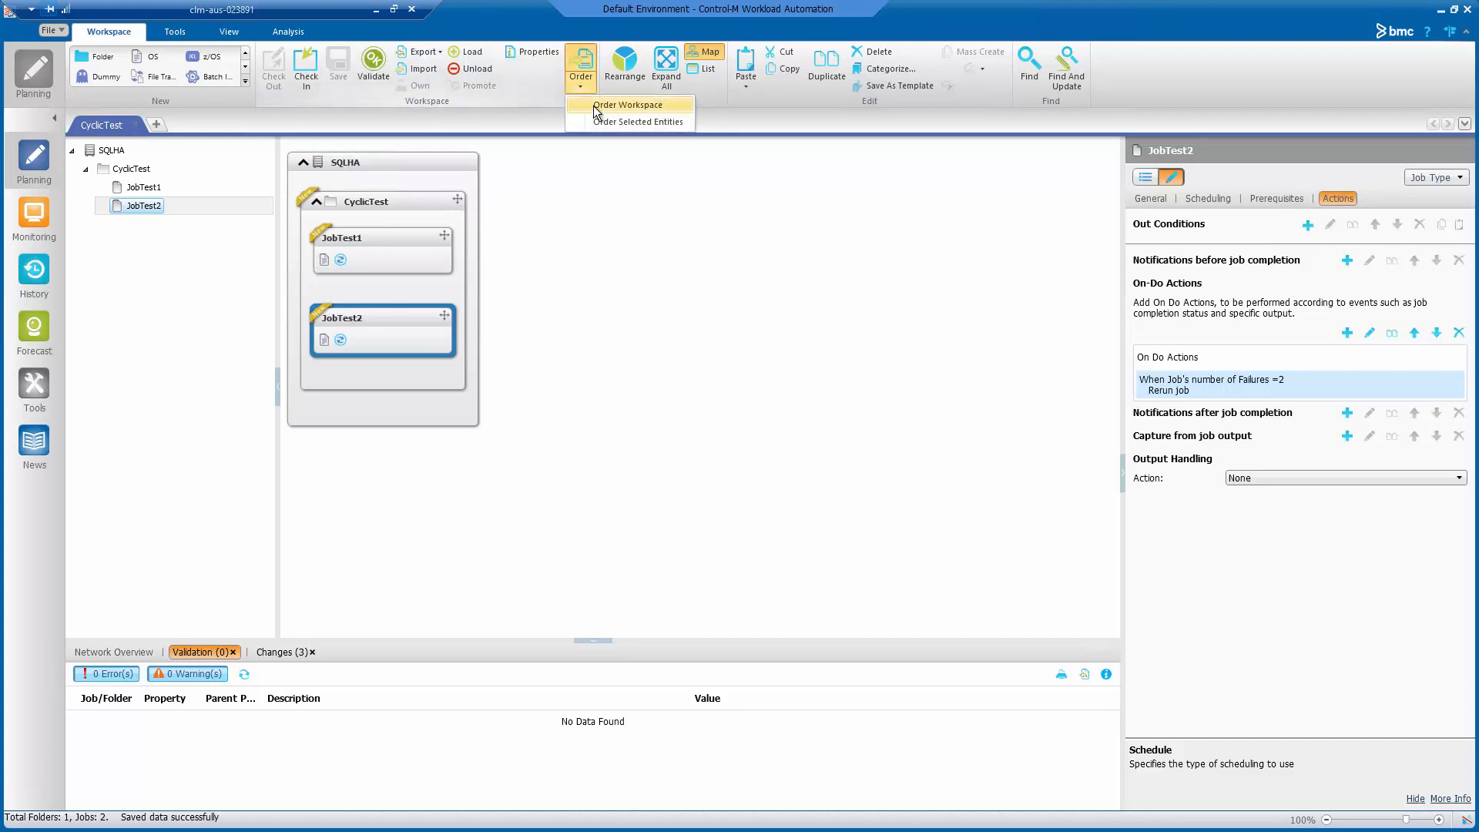
click(627, 105)
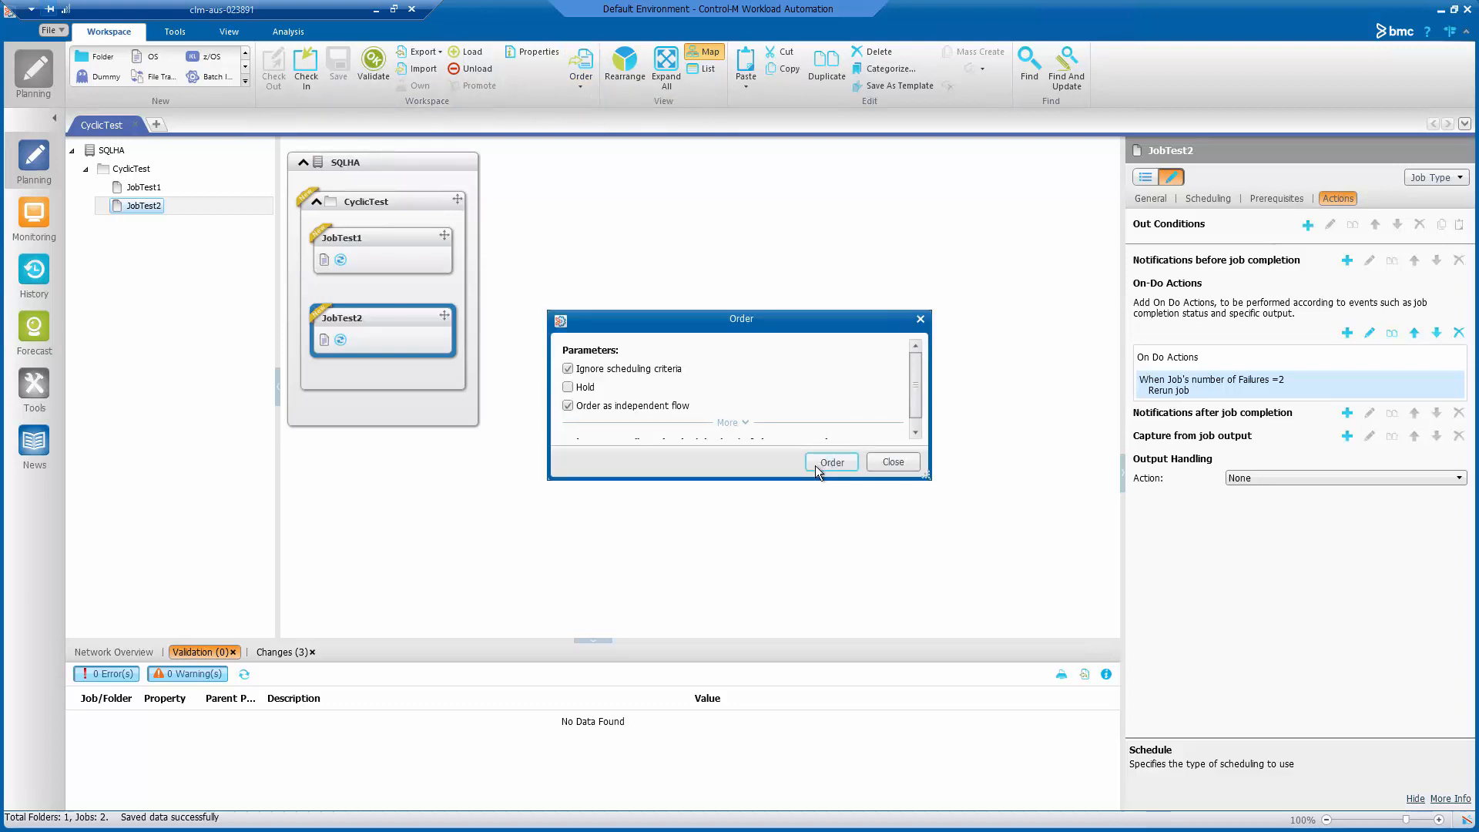
click(830, 462)
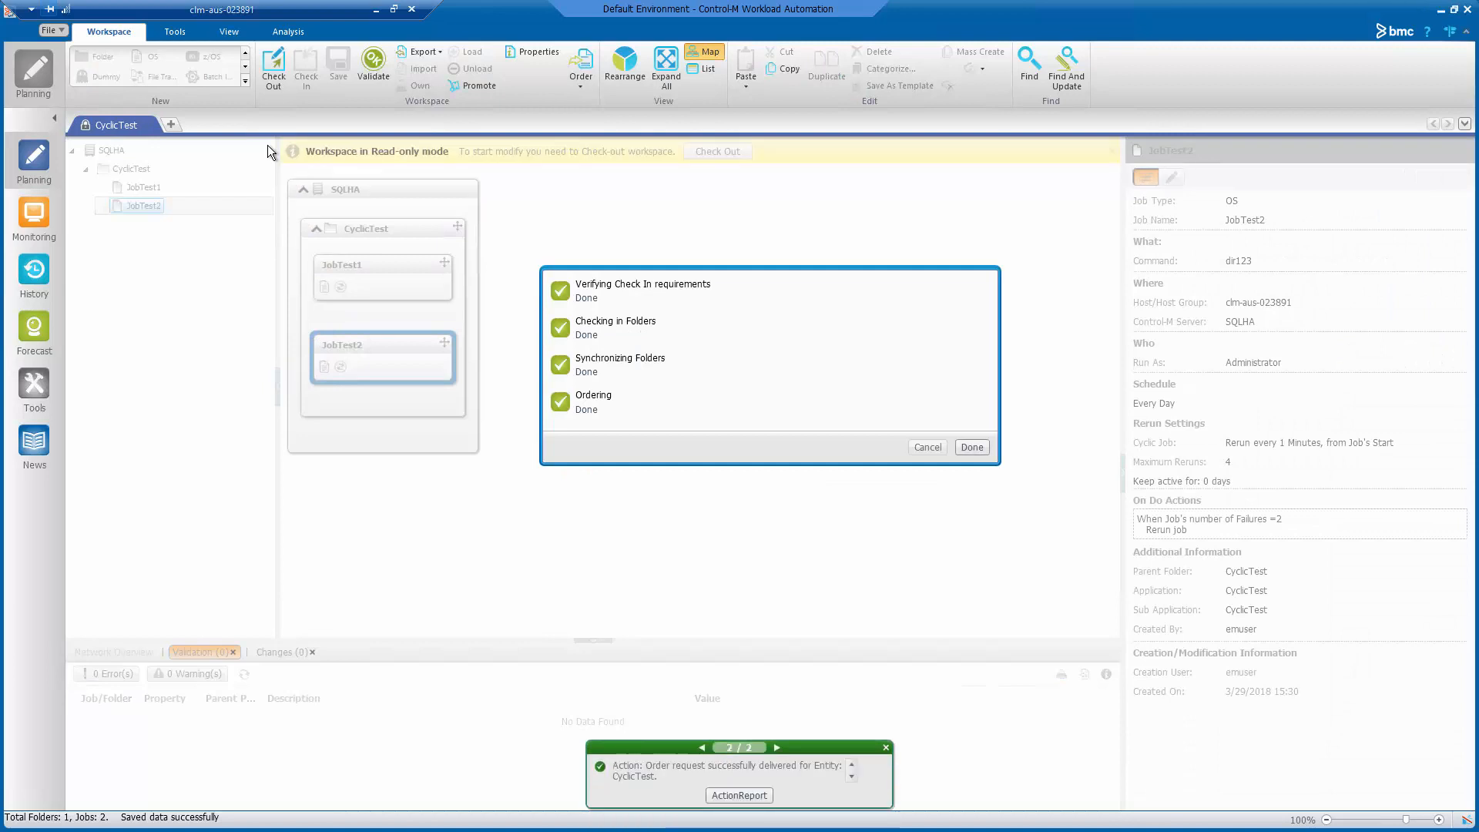
click(32, 217)
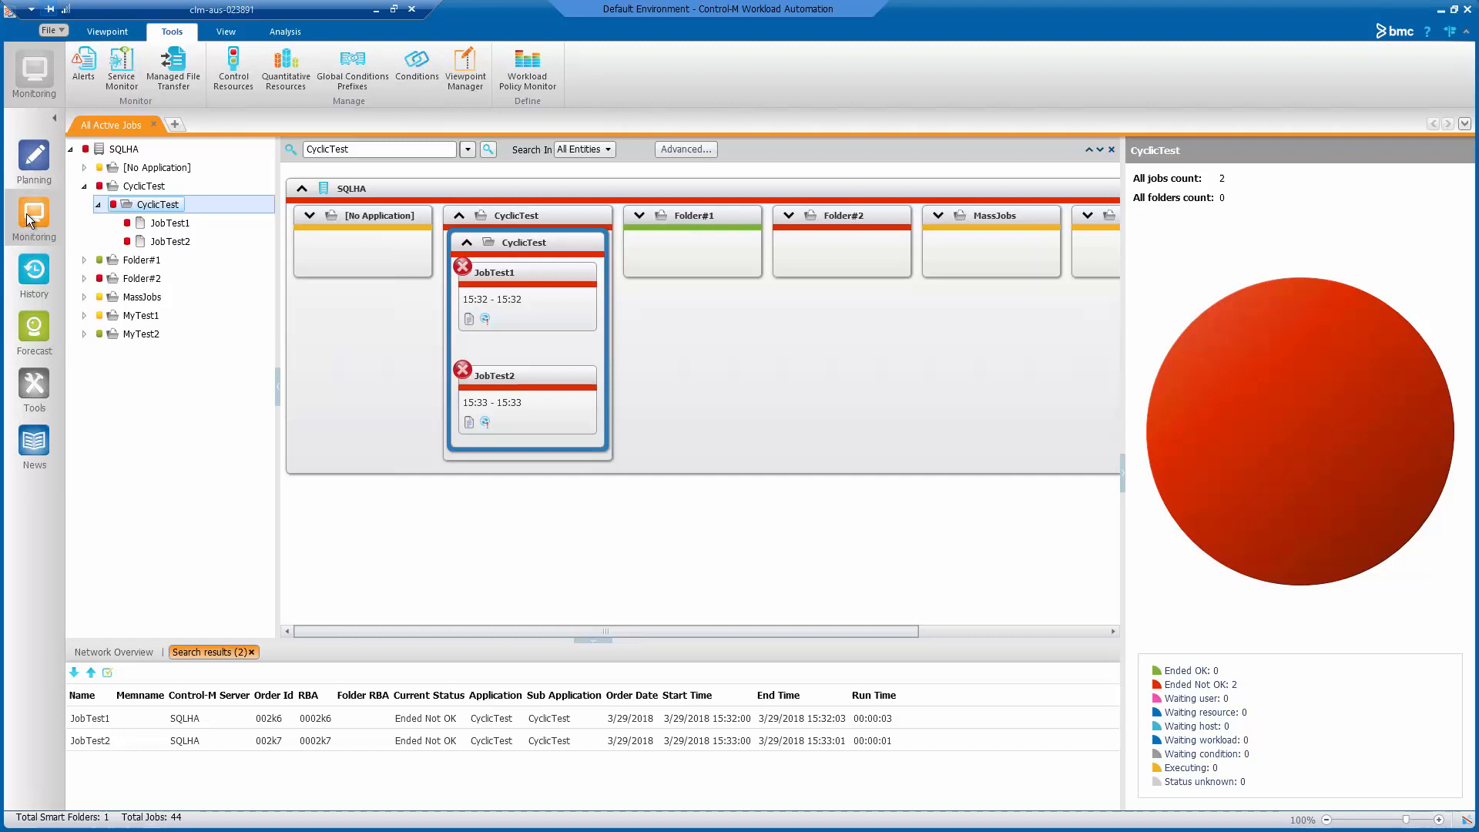
mouse_move(550, 303)
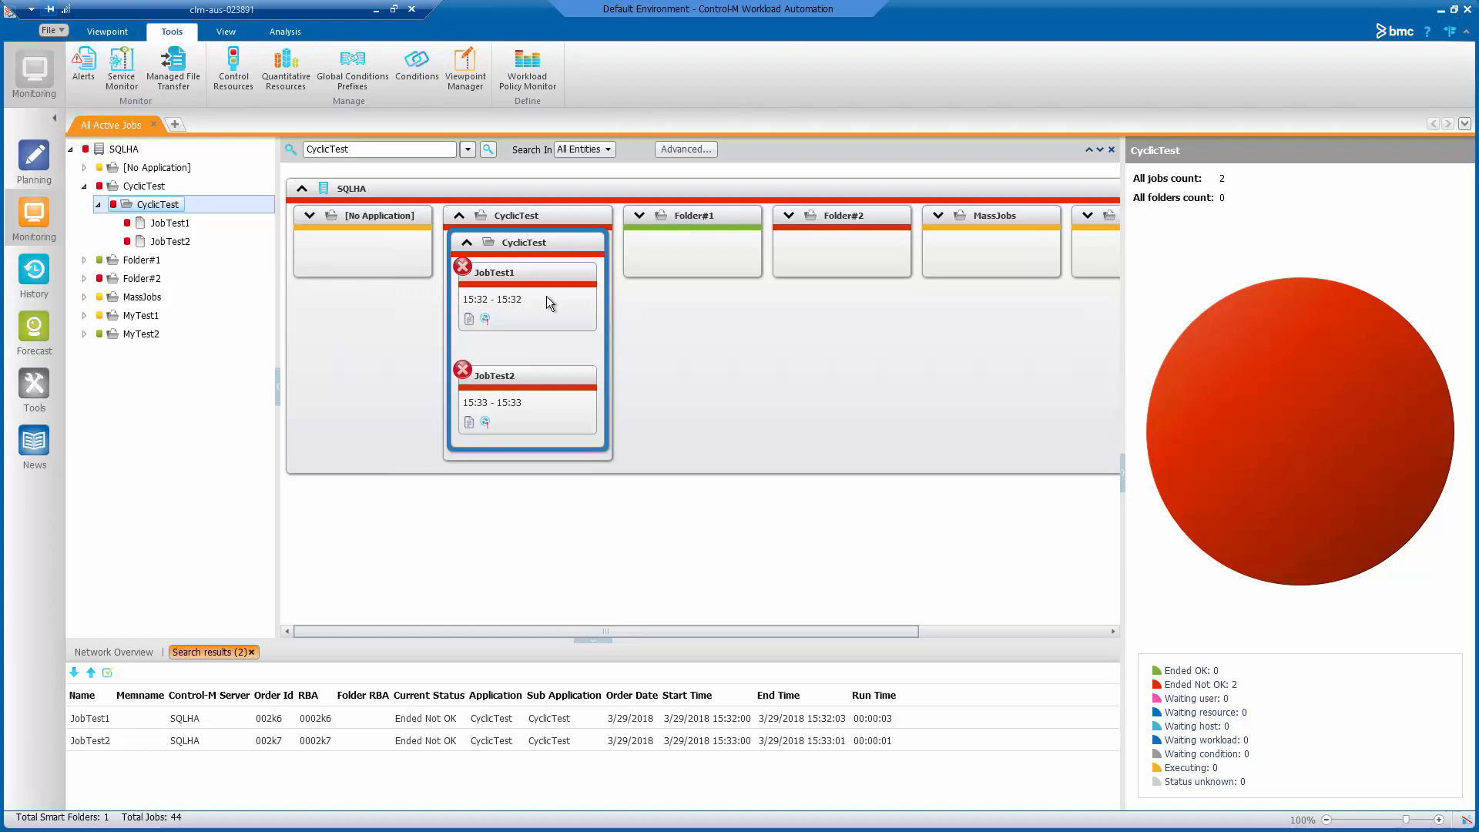
Step: Bring up JobTest1's log from the monitoring map
right_click(494, 273)
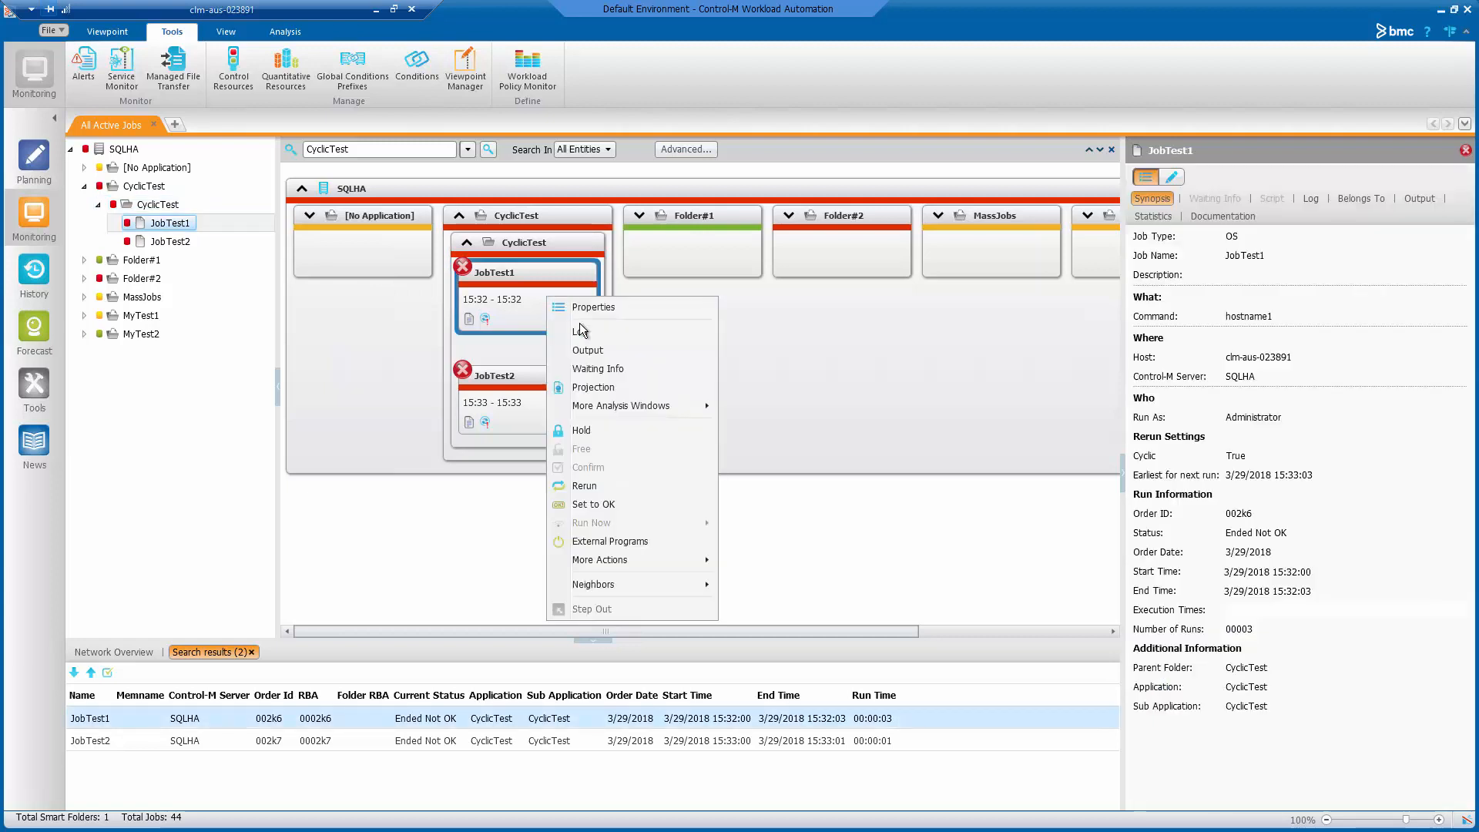
click(581, 331)
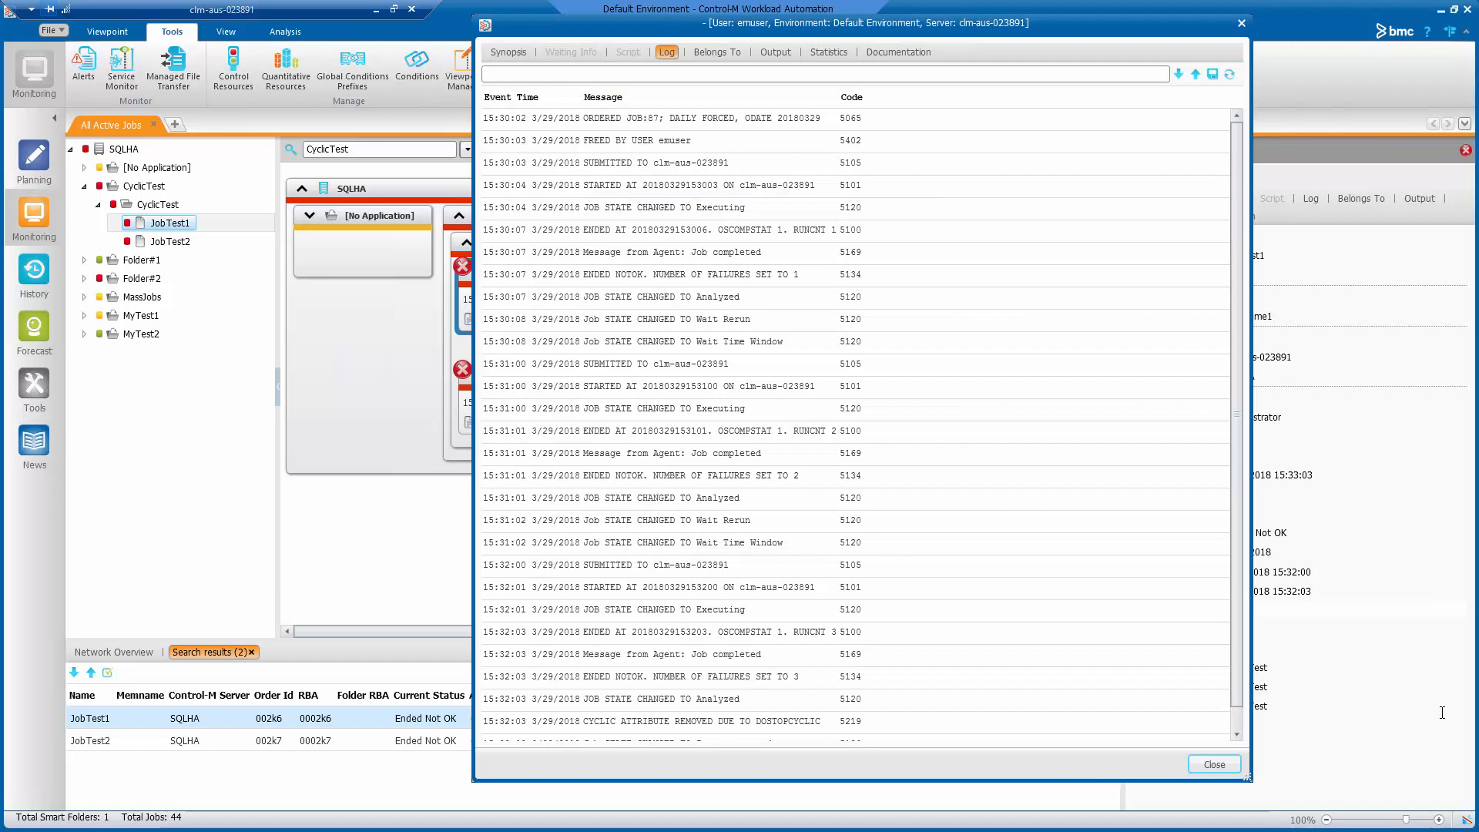
mouse_move(925, 330)
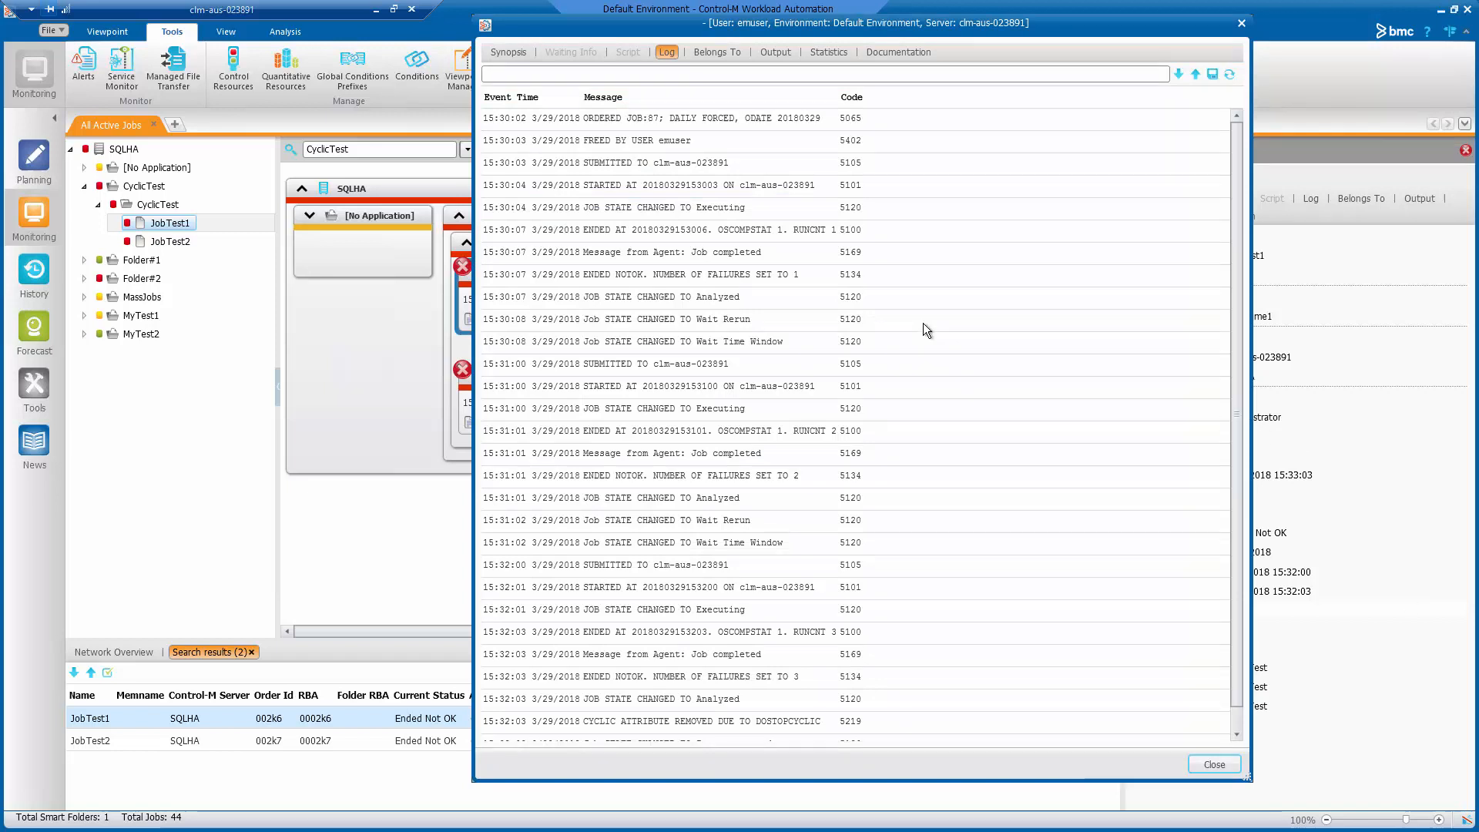
Step: Select JobTest1's log entries for failures 2 and 3 and the cyclic attribute removal
click(661, 274)
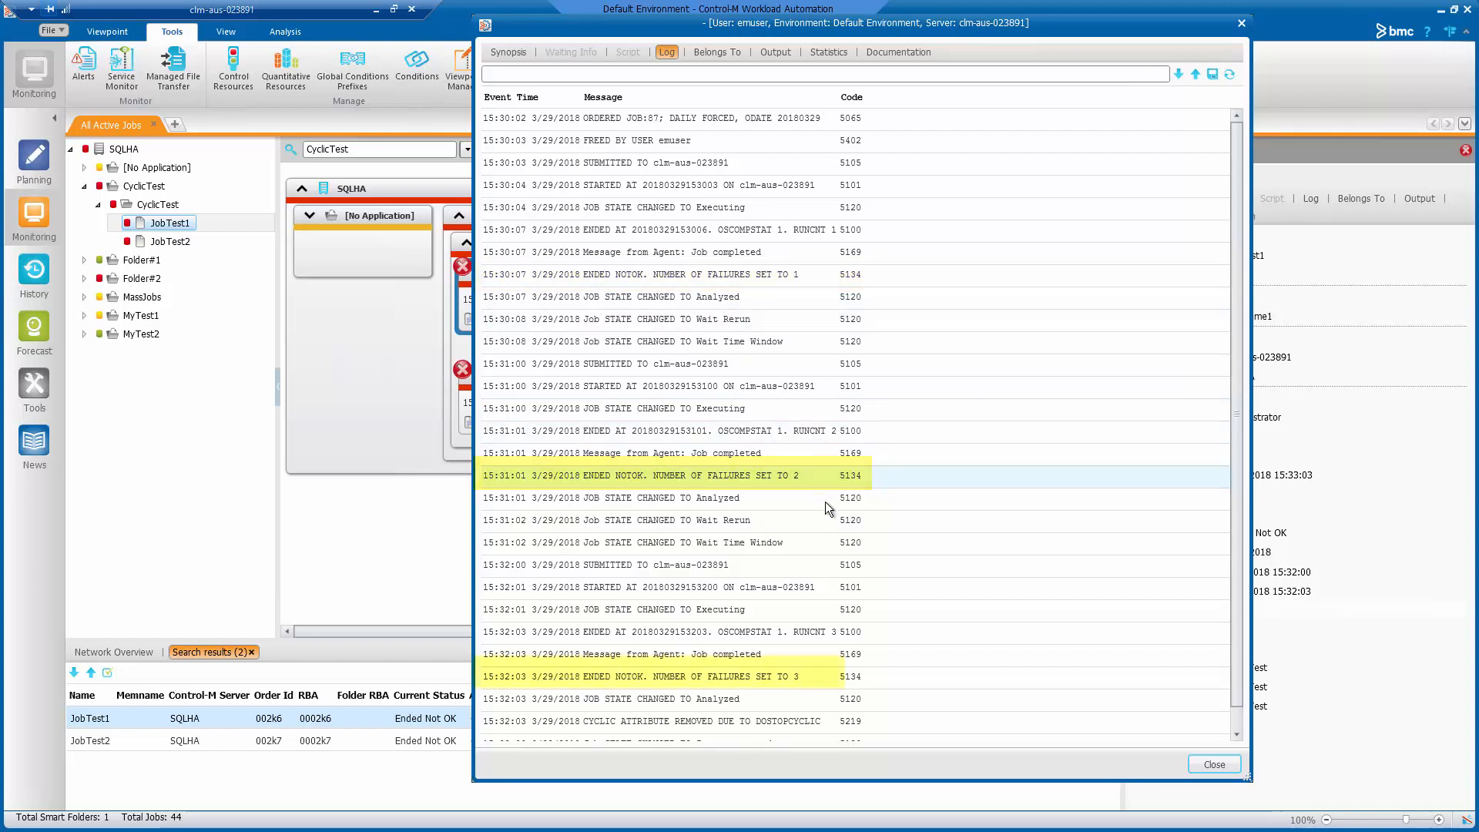
click(661, 676)
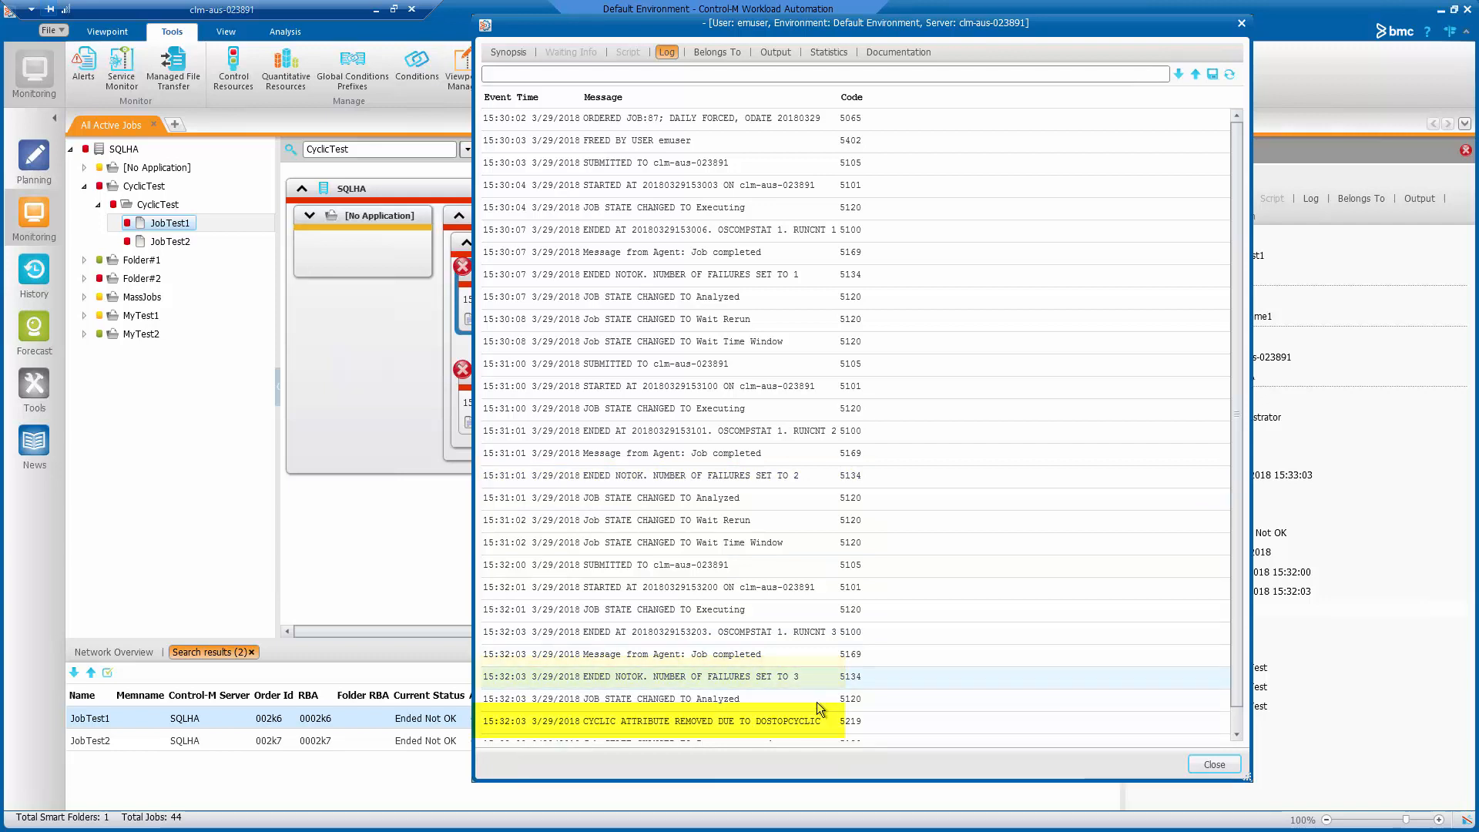
click(661, 721)
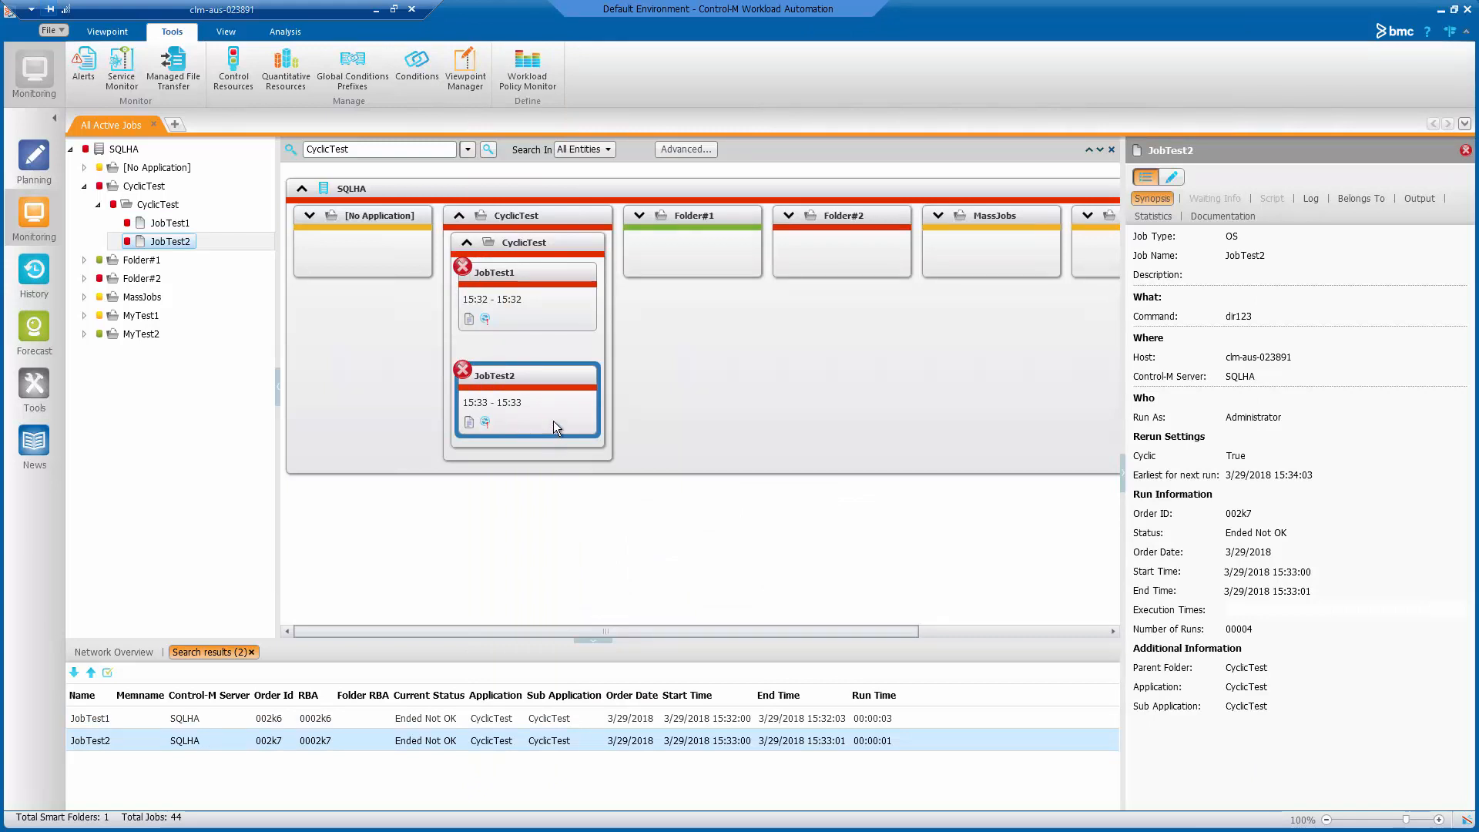
Step: Bring up JobTest2's log from the monitoring map
right_click(525, 401)
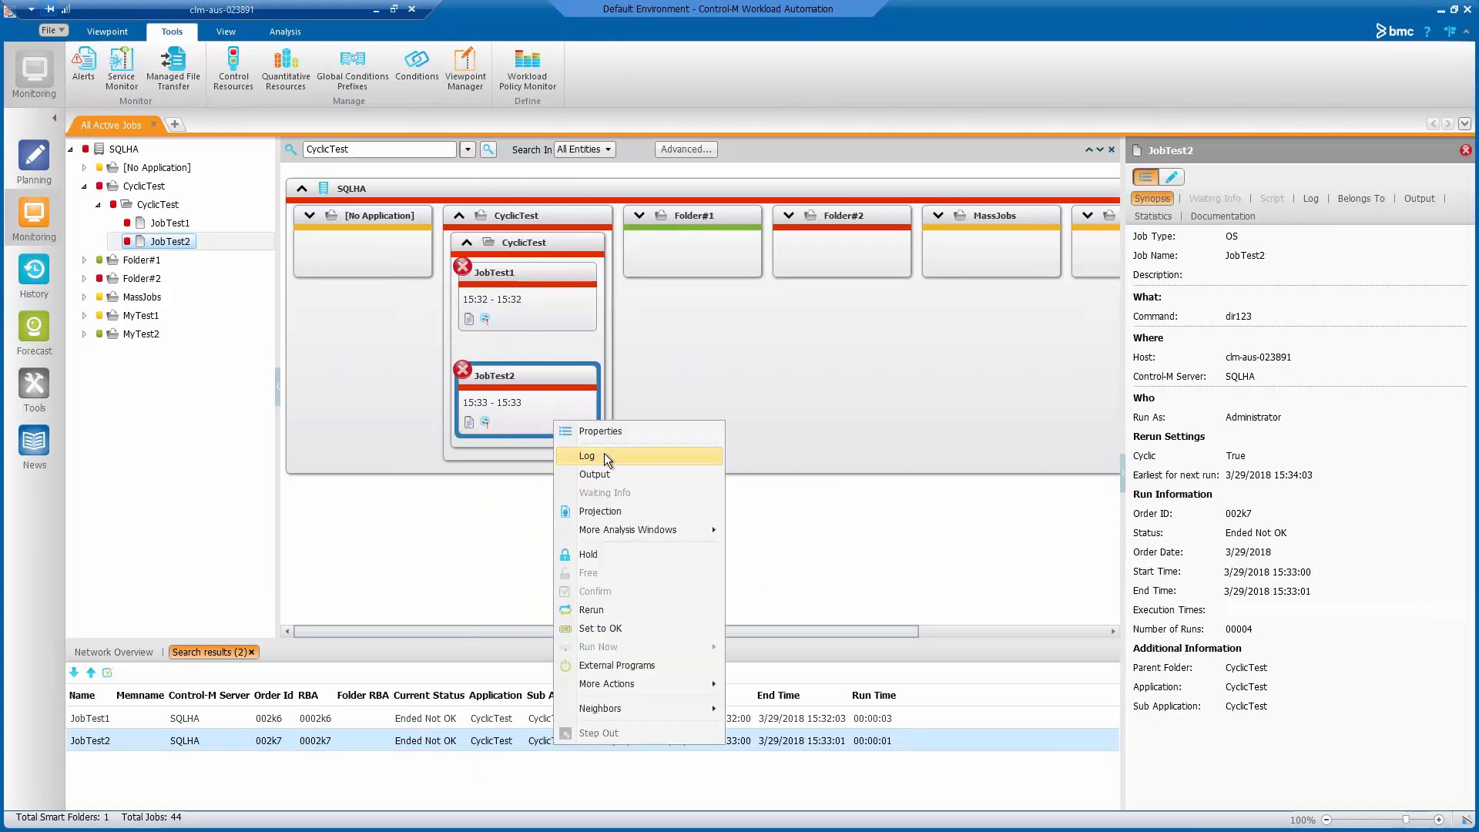
click(587, 456)
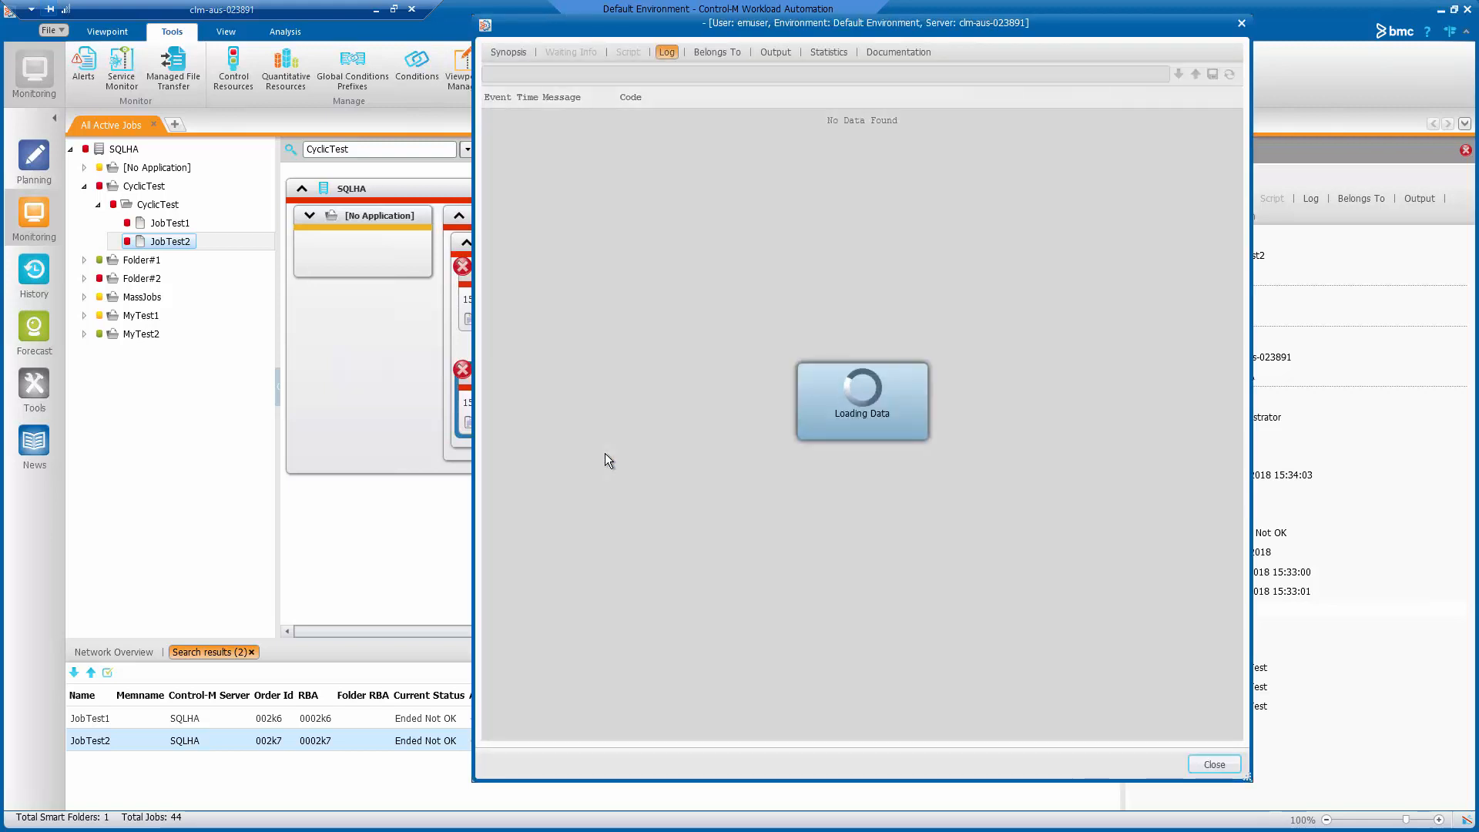